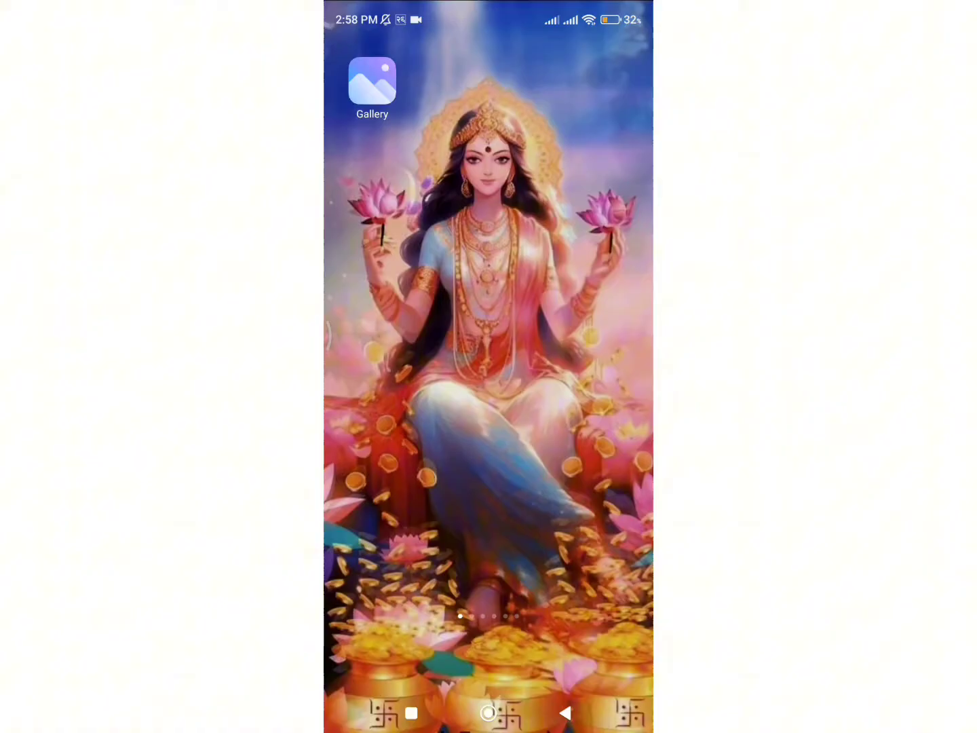
Swipe the home screen left to reach the Play Store search page.
scroll(left, 3)
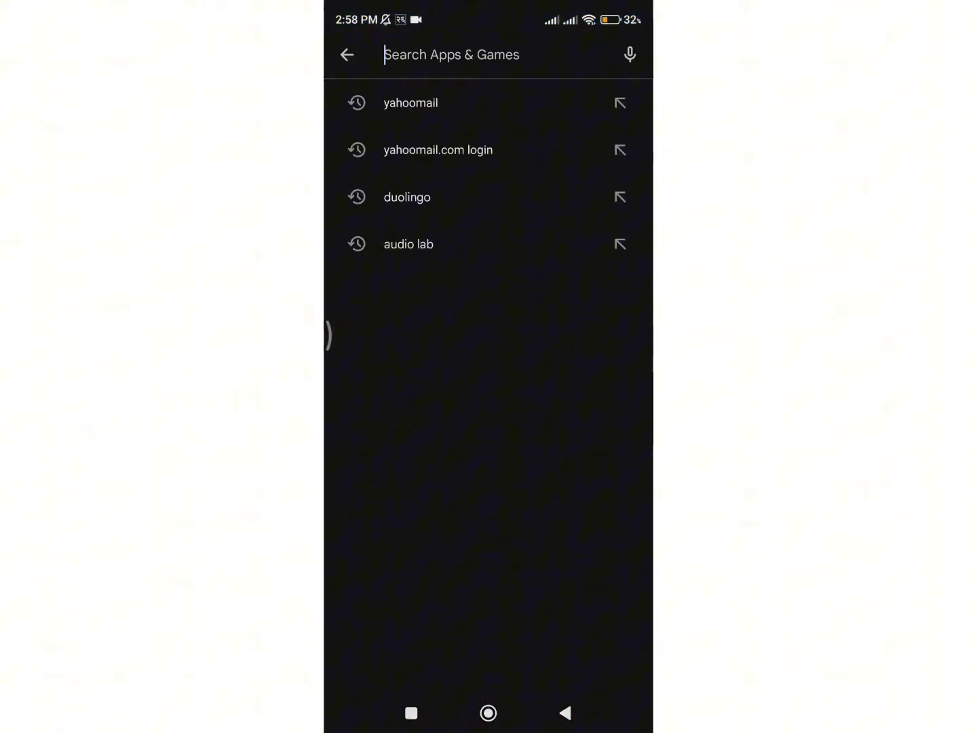
Rerun the 'yahoomail' search and confirm Yahoo Mail is installed and up to date.
click(410, 102)
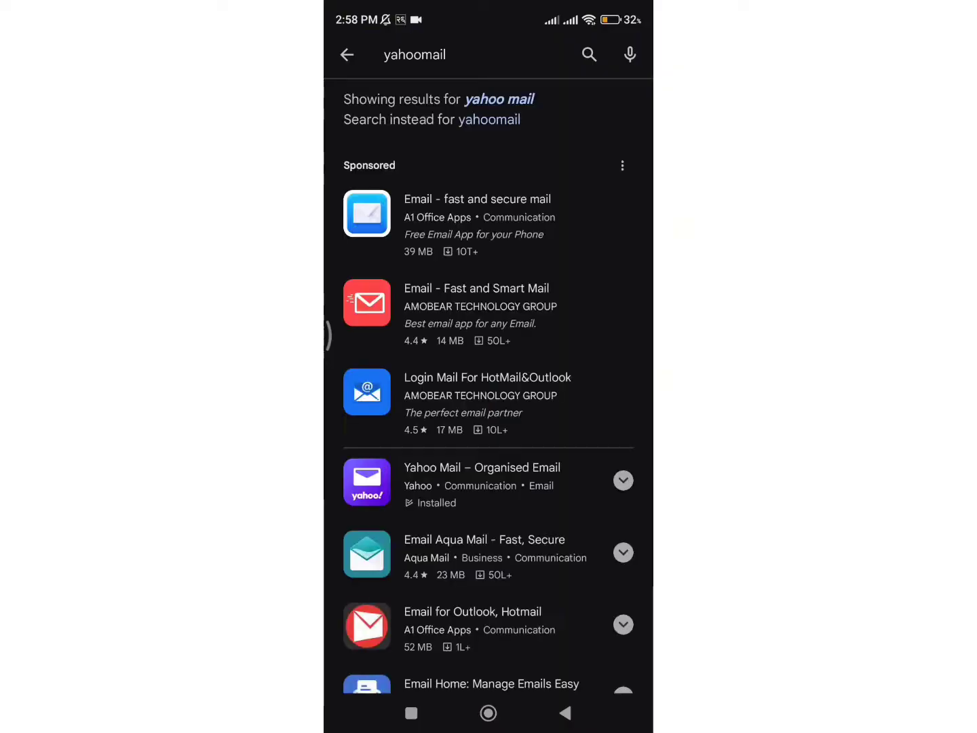
click(482, 467)
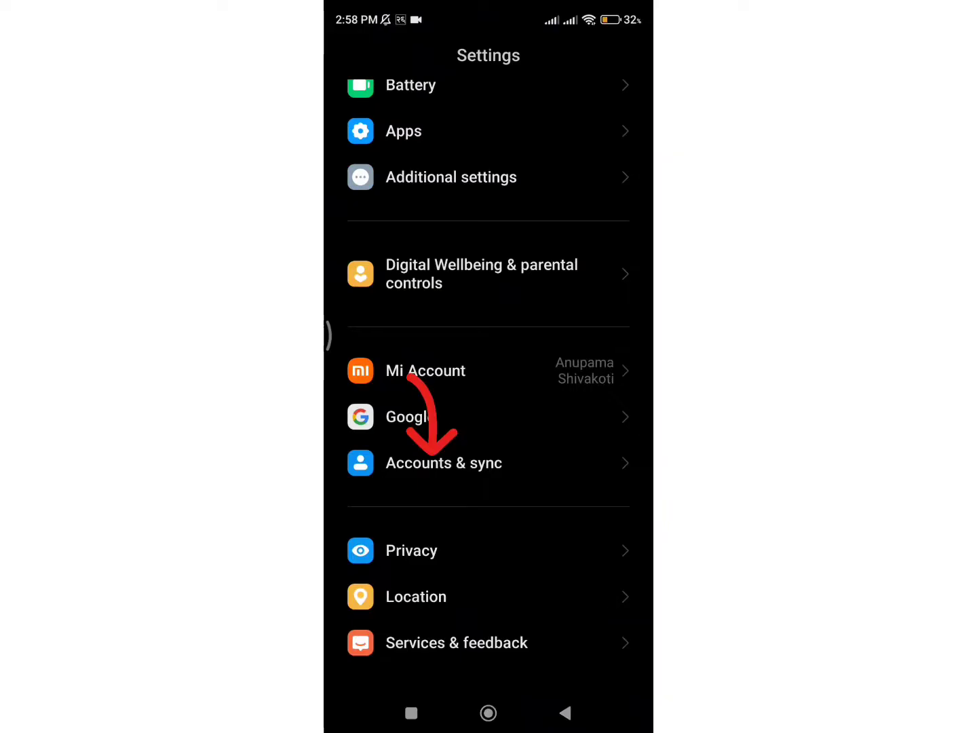
In Accounts & sync, scroll to the Yahoo account and start syncing all accounts.
click(444, 463)
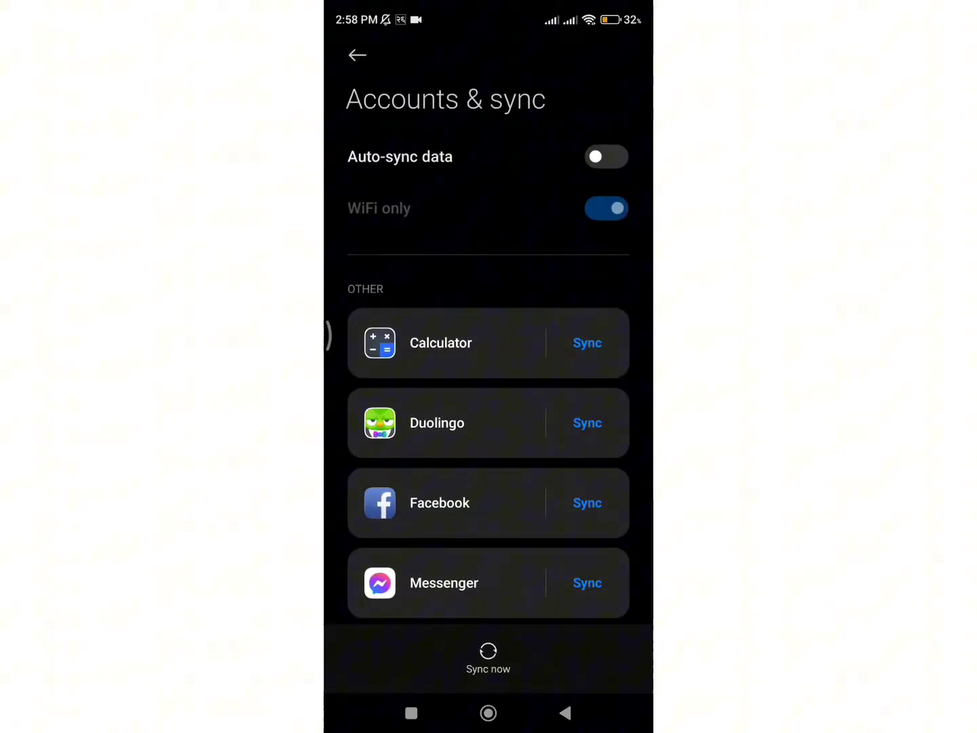
scroll(down, 3)
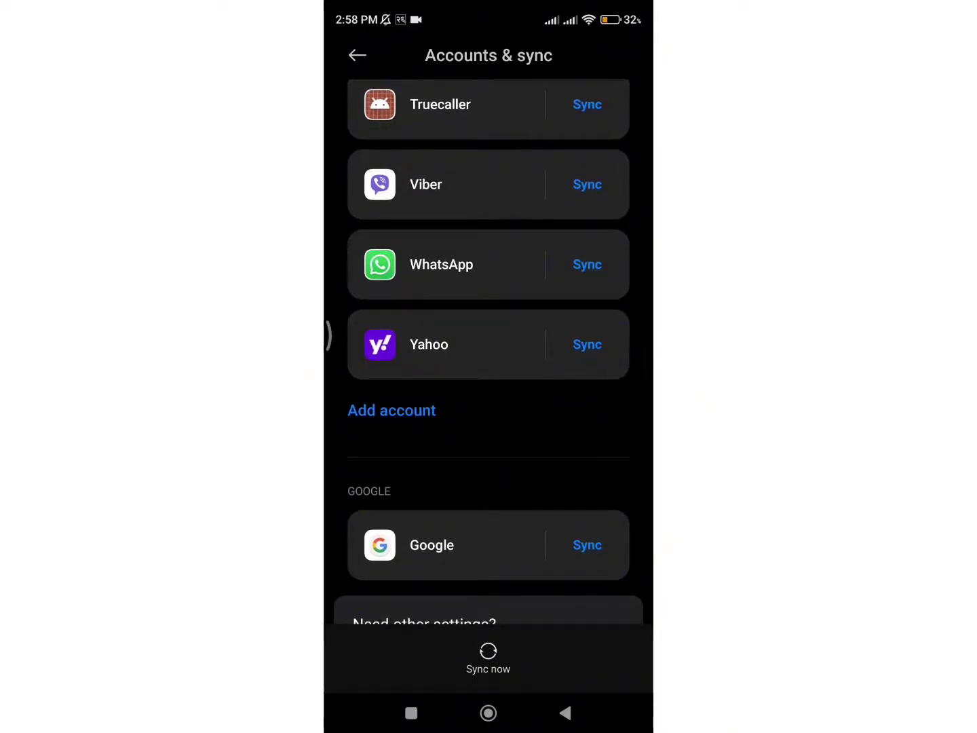
click(587, 344)
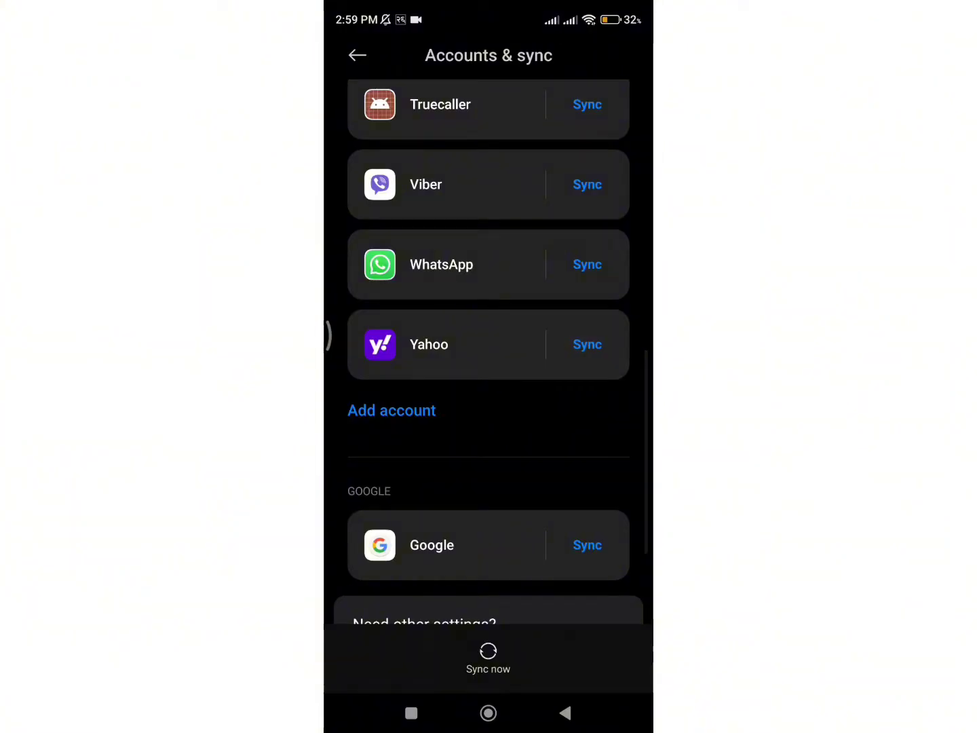
click(587, 184)
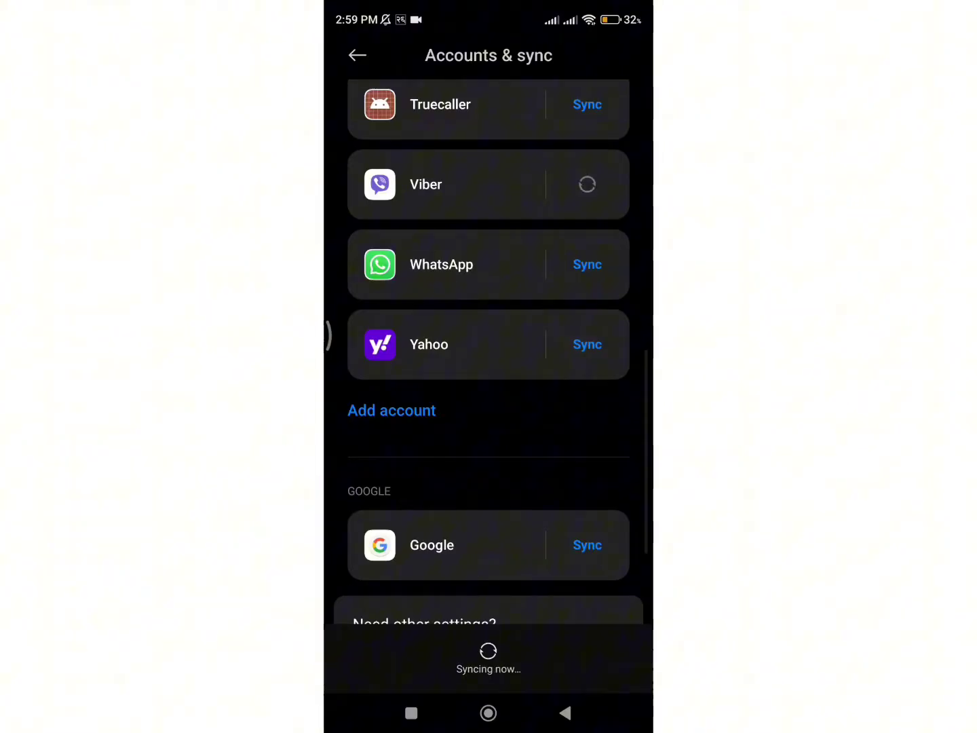